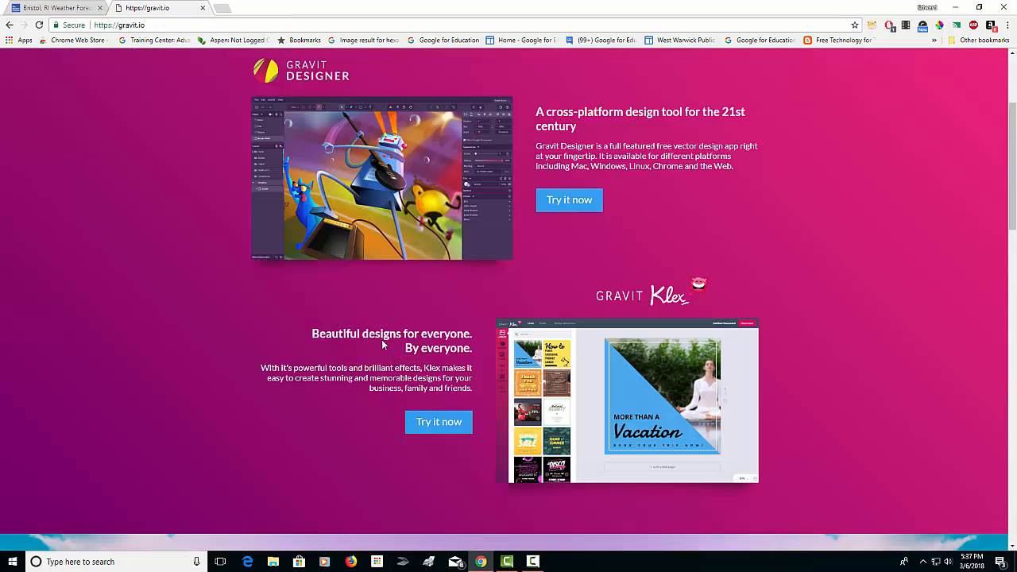
- Launch Gravit Designer with 'Try it now' on the gravit.io page
click(569, 200)
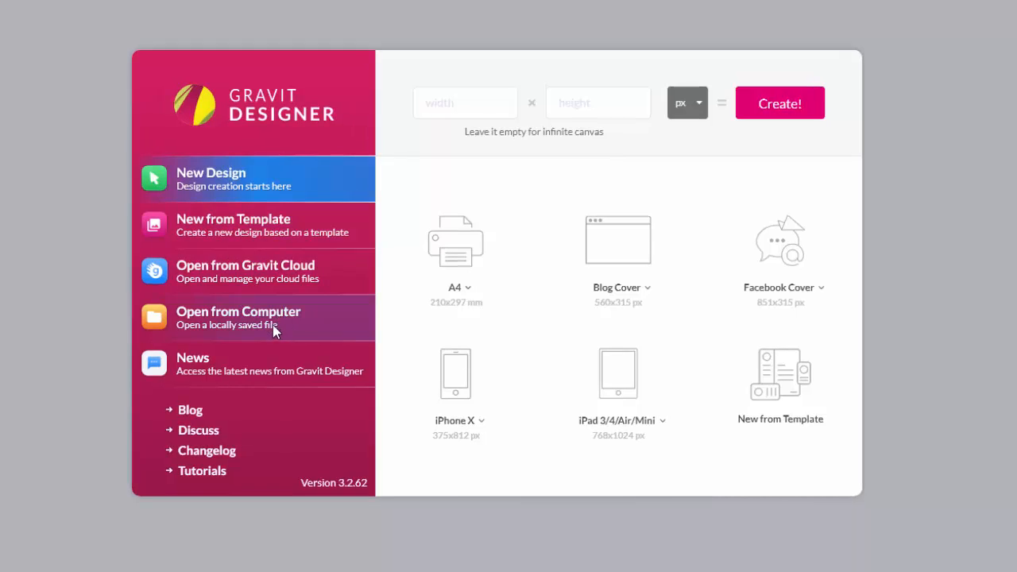
mouse_move(267, 278)
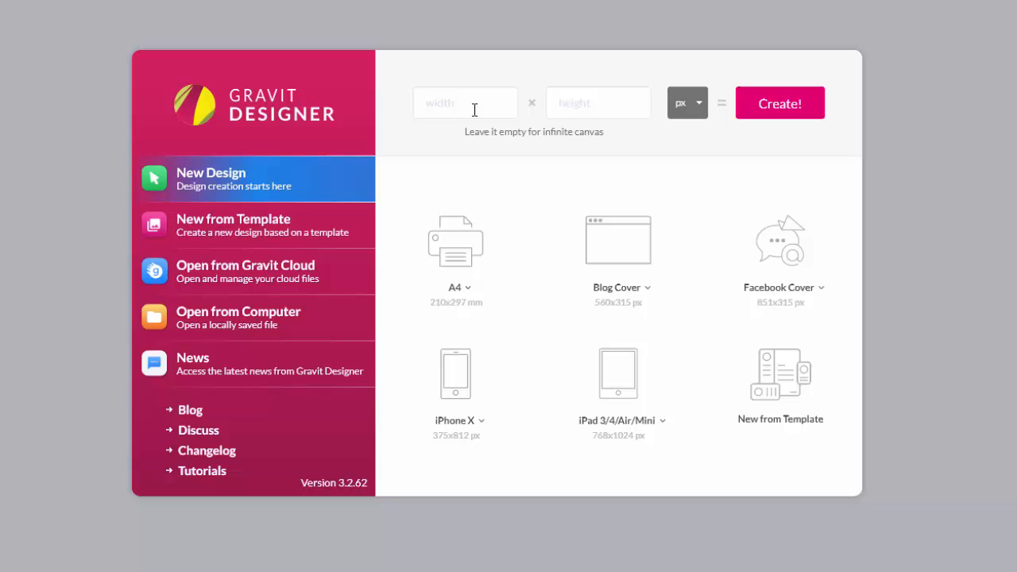
- Enter width 600 and height 600 px in New Design and create it
click(465, 102)
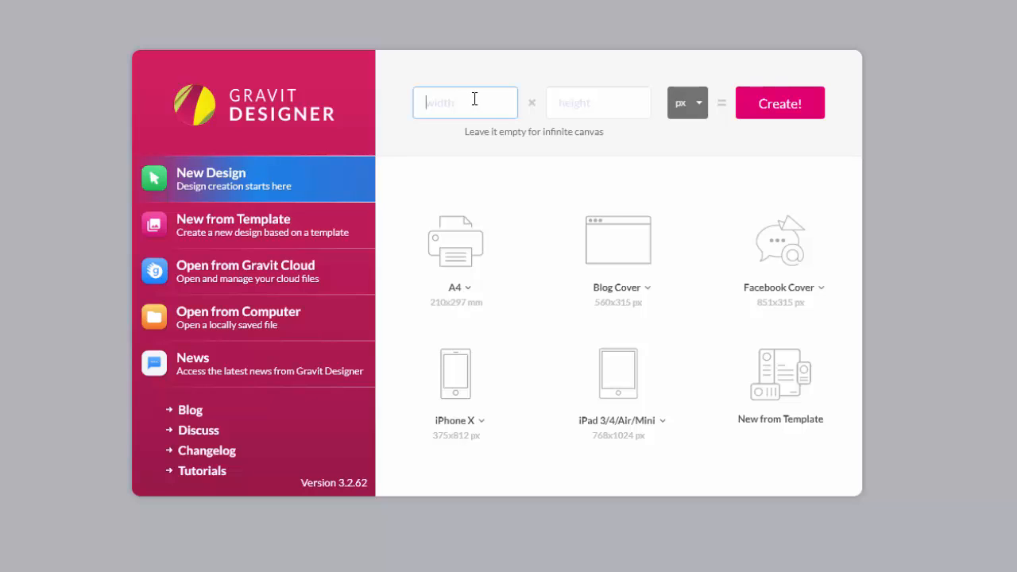
text(600)
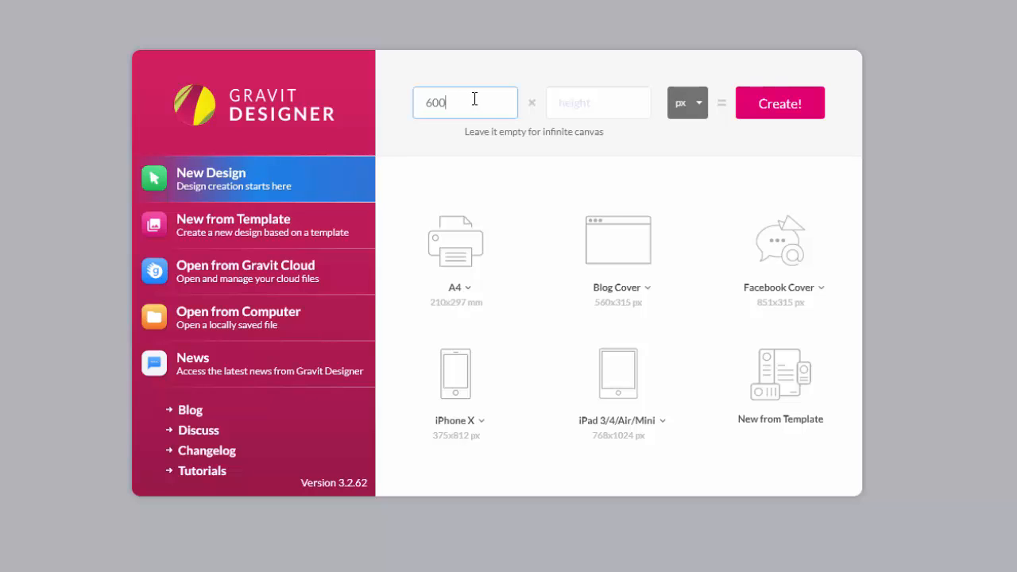
click(598, 102)
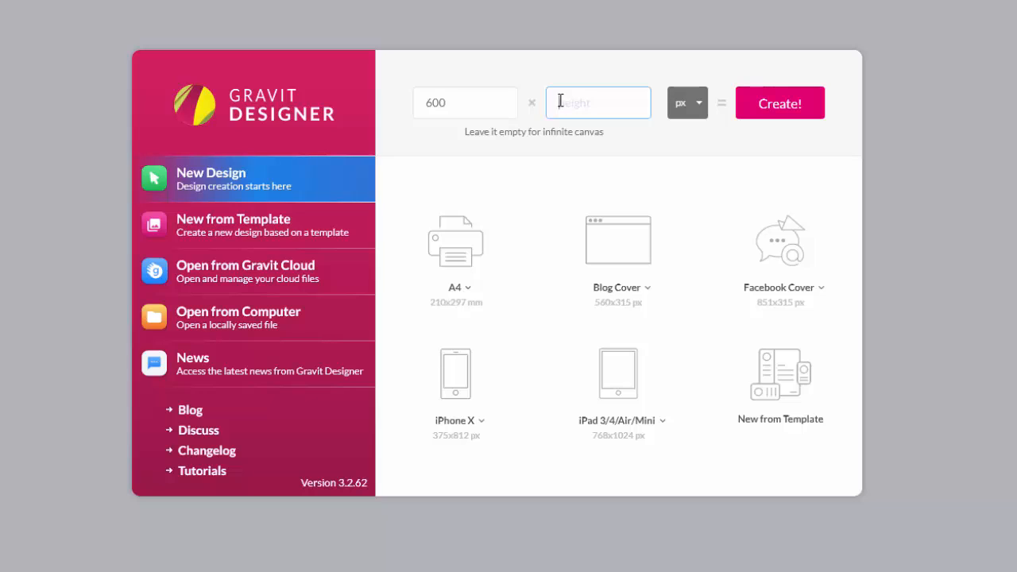
text(600)
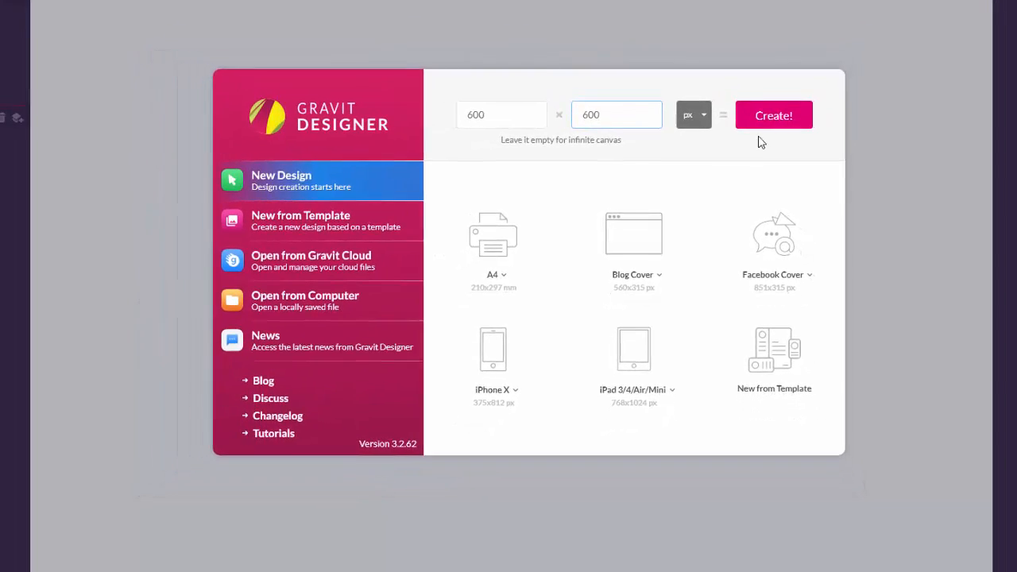
click(774, 115)
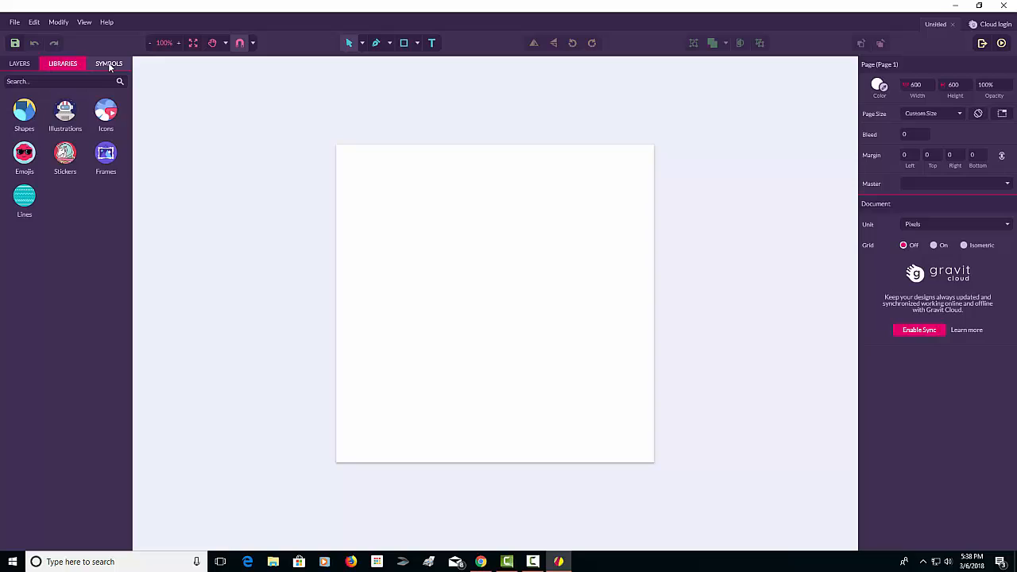
click(109, 64)
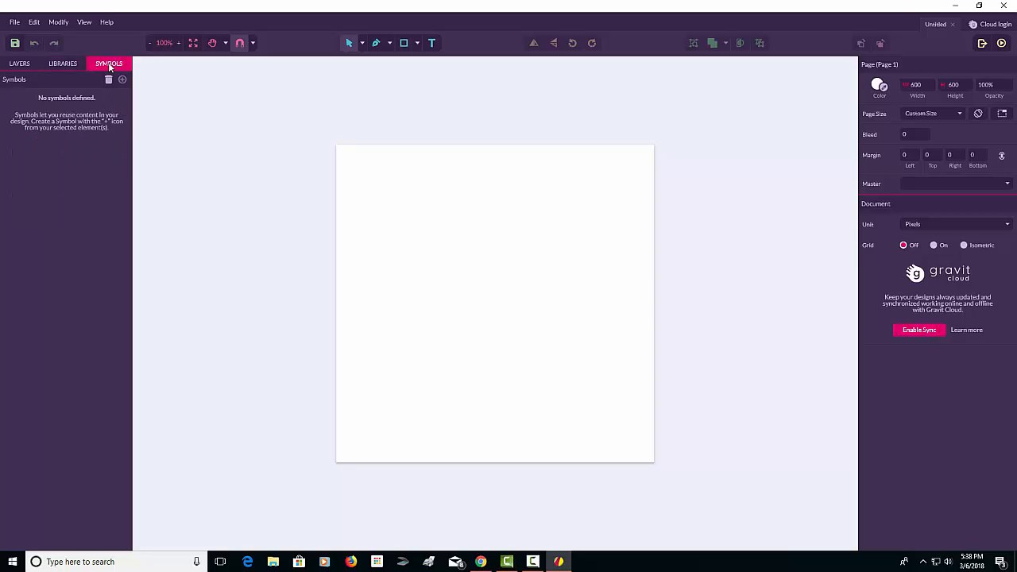
mouse_move(70, 77)
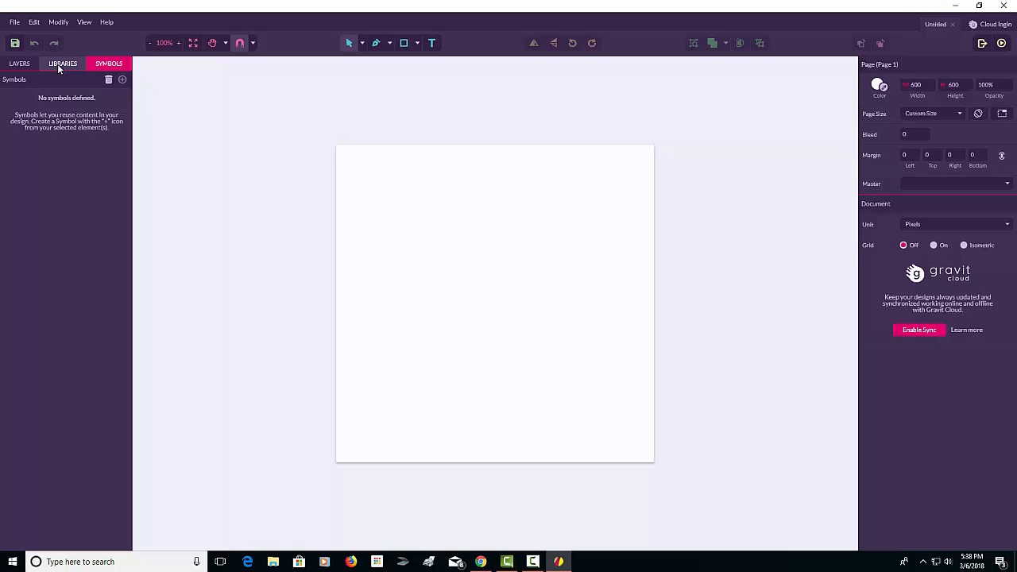
click(63, 63)
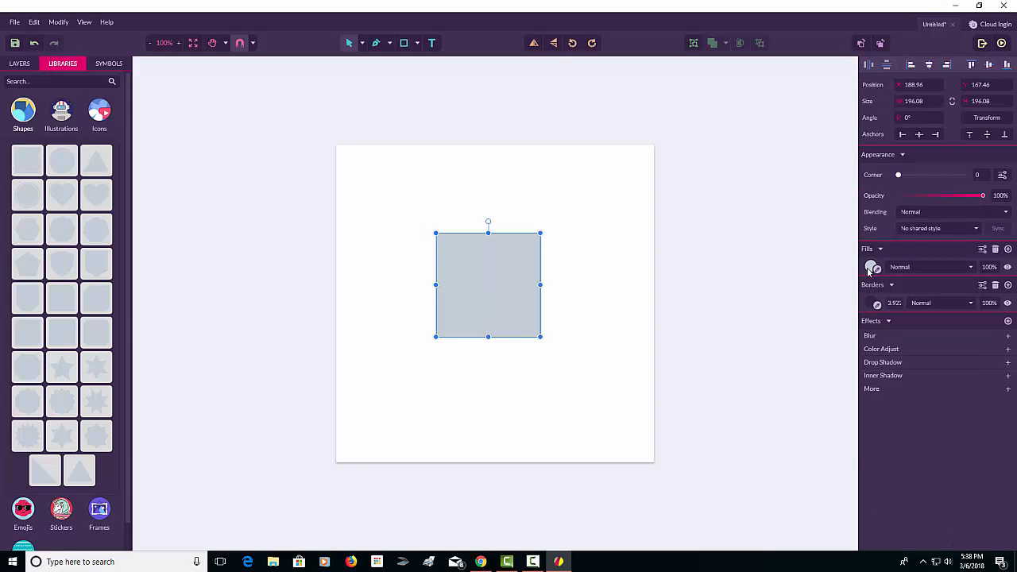
- Fill the square with medium blue (#4A86E8) and browse the swatches
click(873, 267)
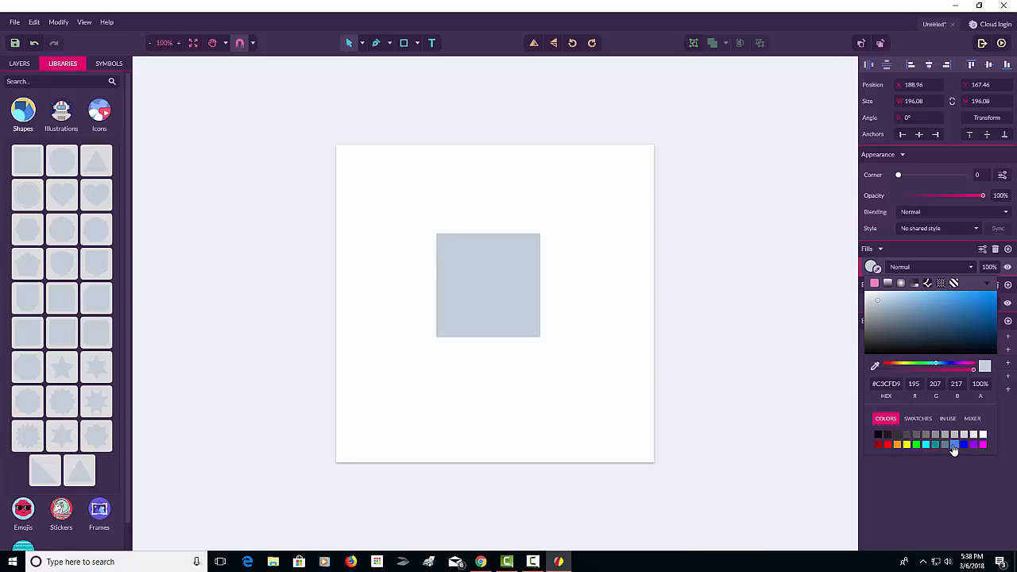
click(917, 419)
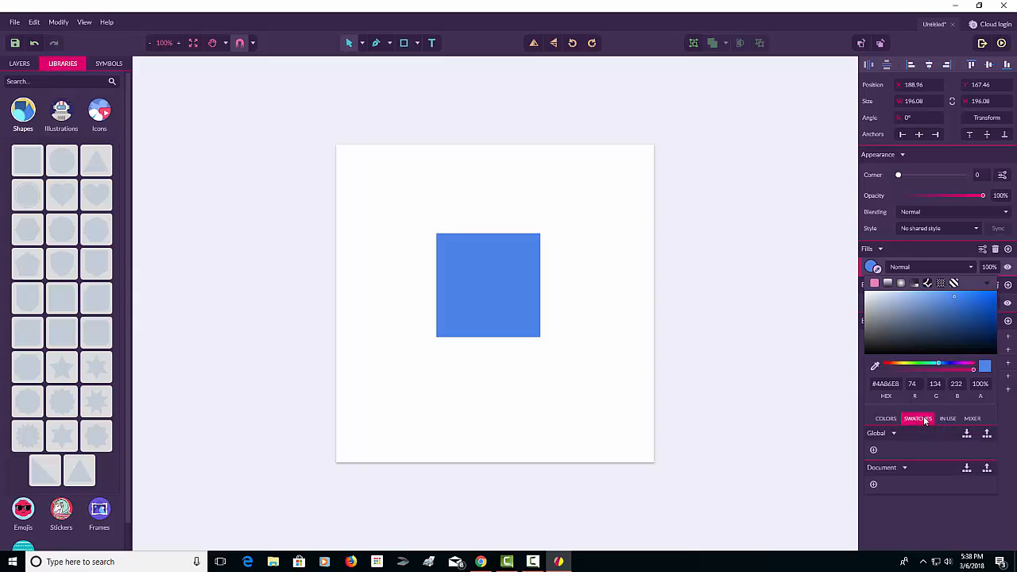
click(973, 419)
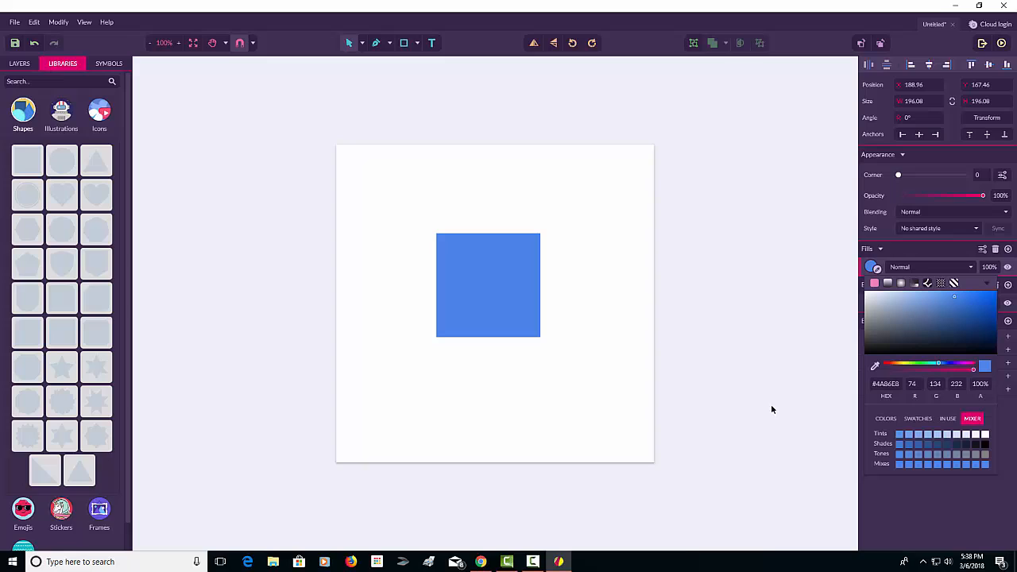
mouse_move(767, 410)
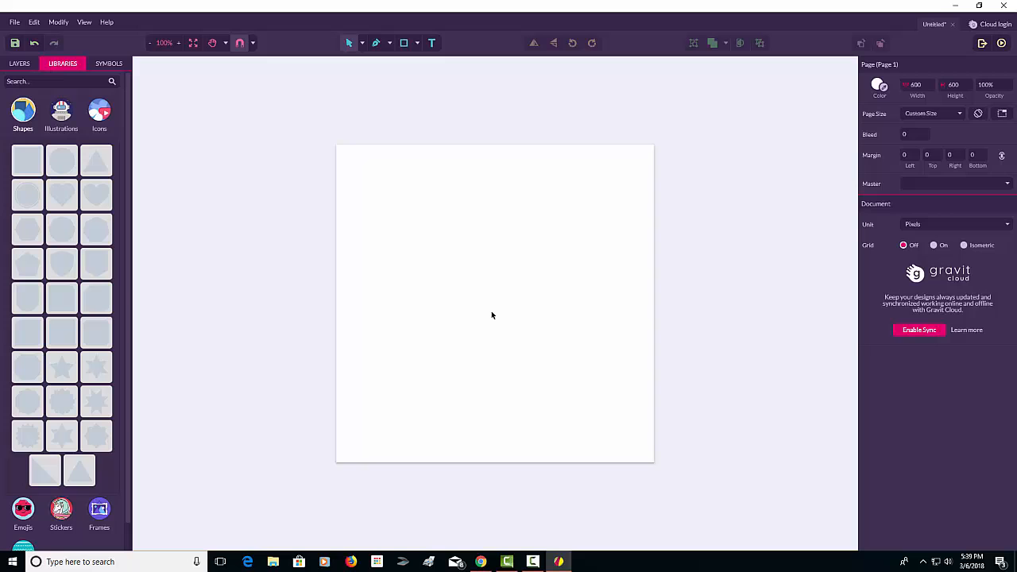
mouse_move(523, 278)
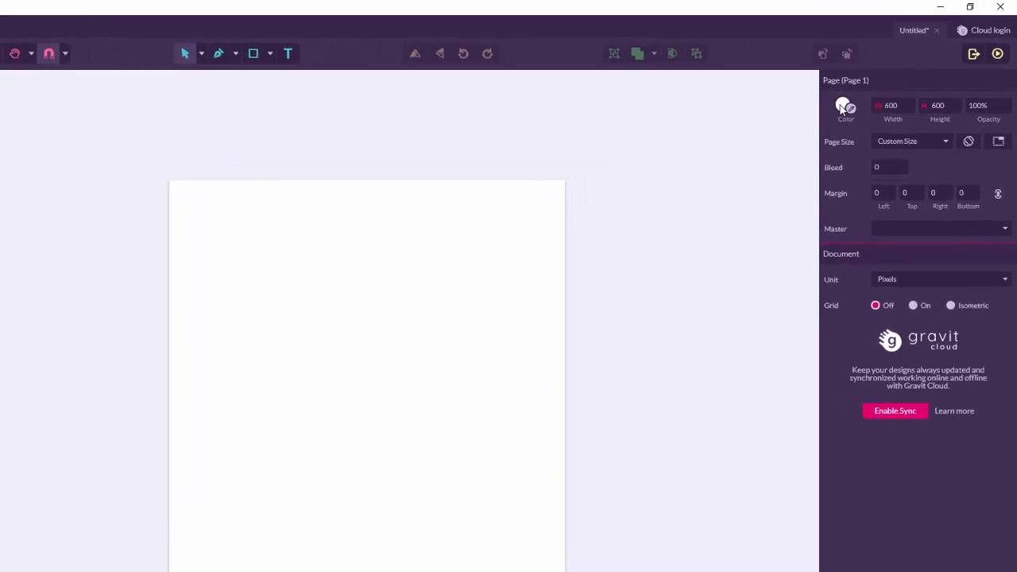
- Set the page colour to light teal (#80CBC4), then switch to a linear gradient to black
click(844, 108)
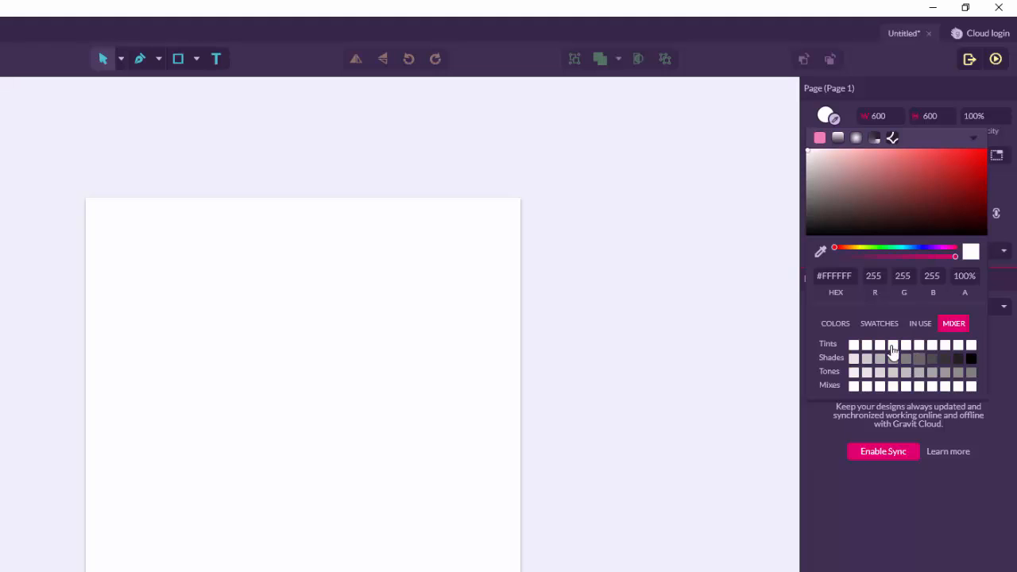
click(835, 323)
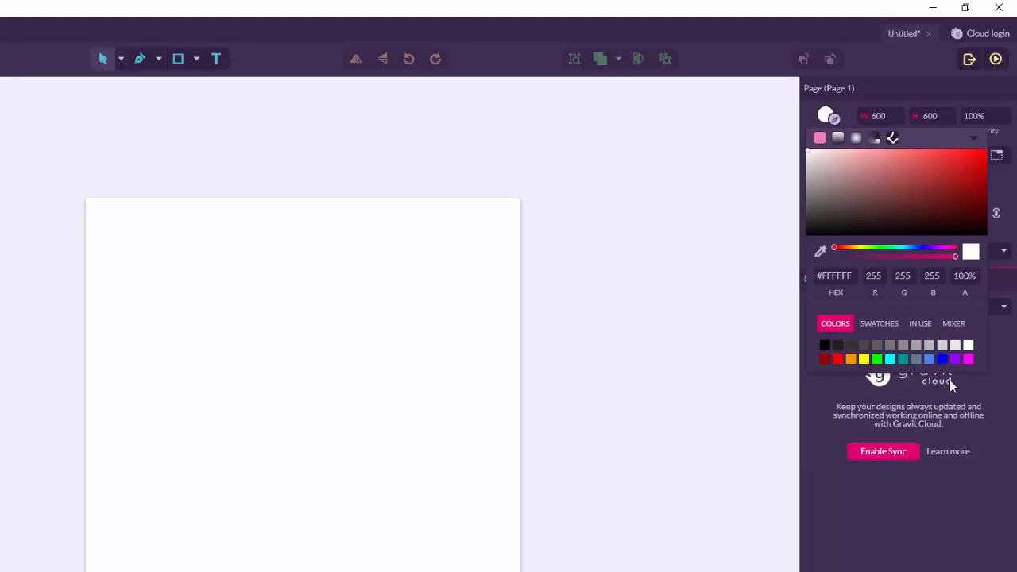
click(904, 359)
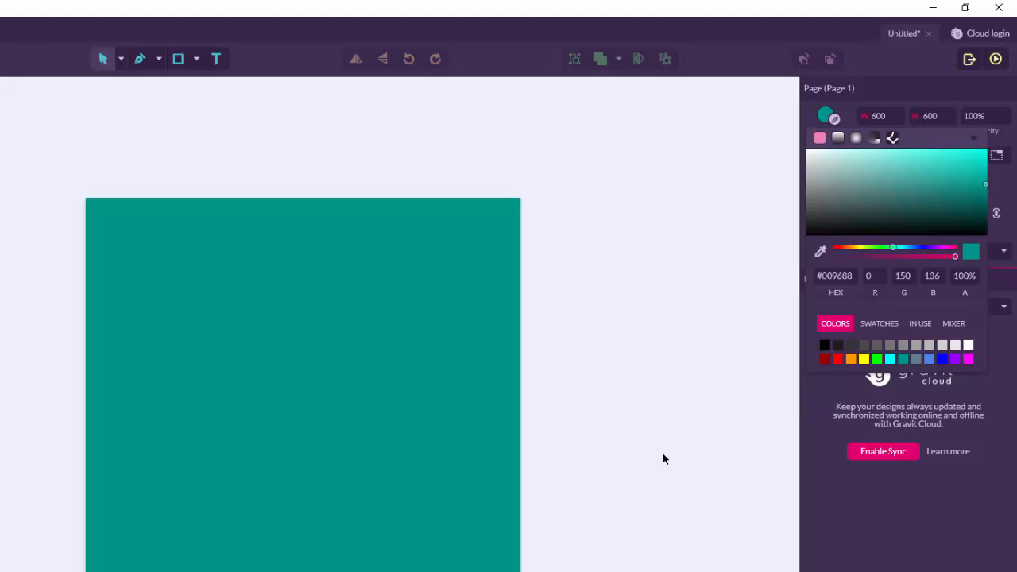
click(954, 323)
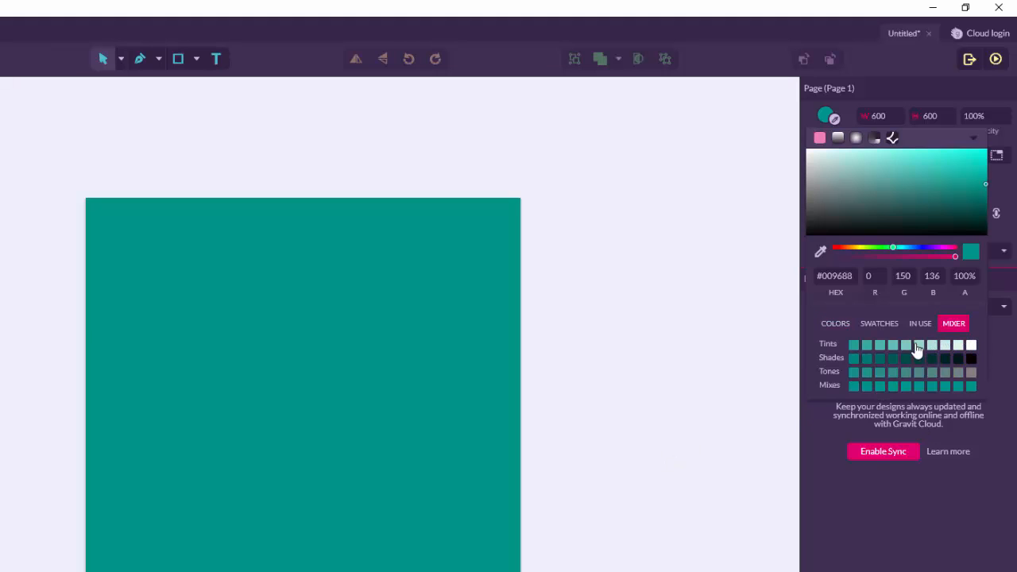
click(907, 344)
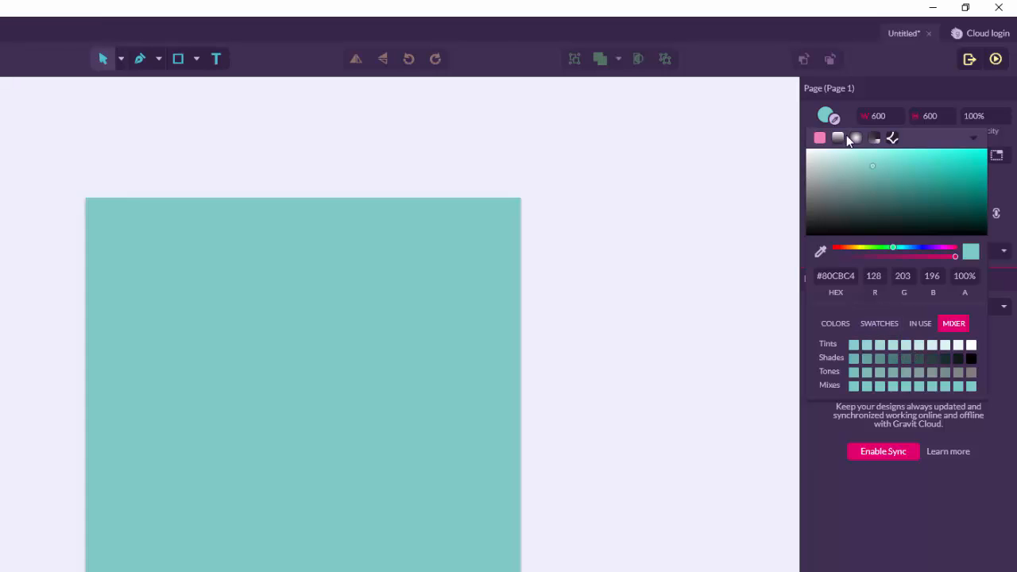
click(838, 137)
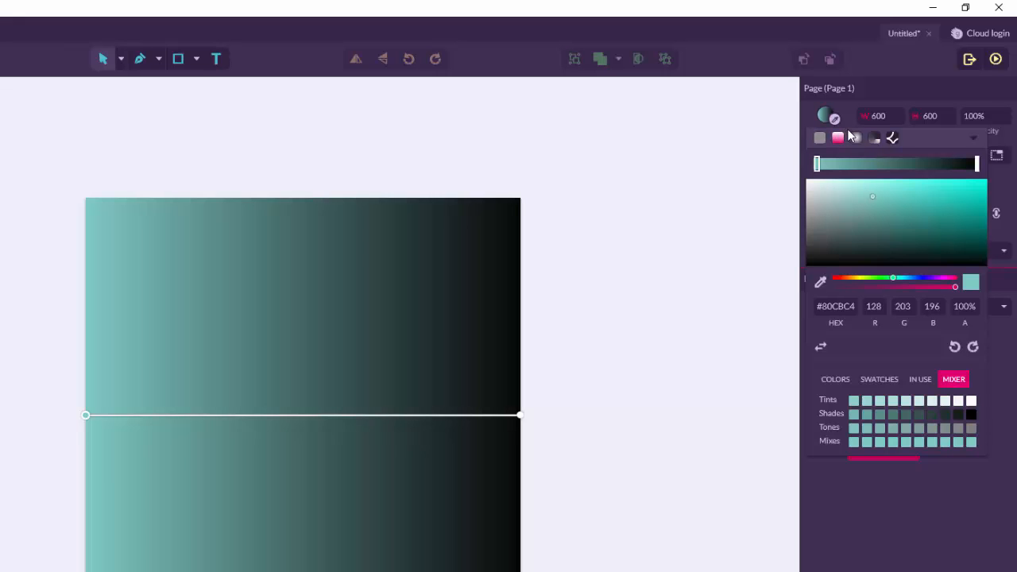
mouse_move(450, 304)
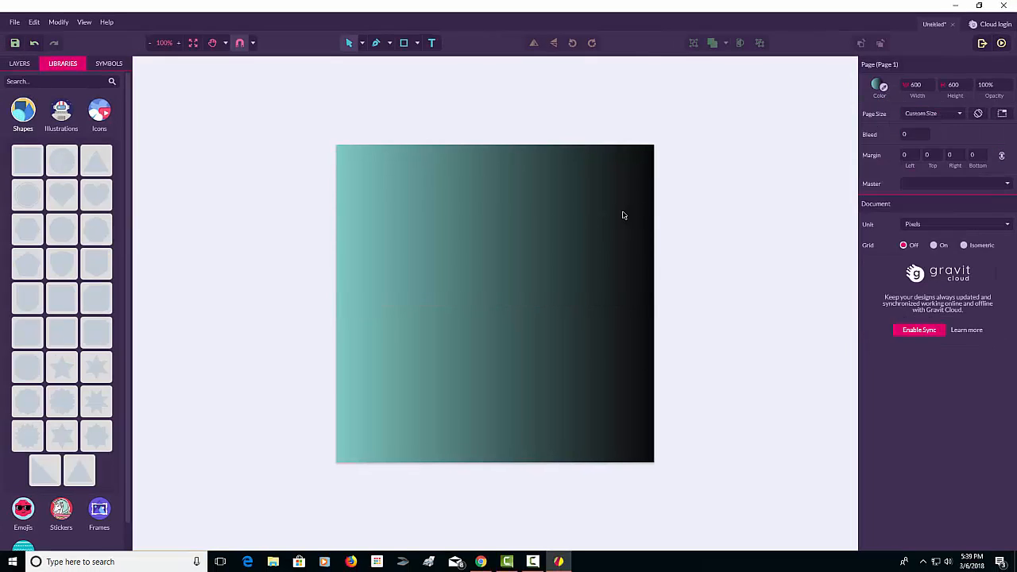
mouse_move(719, 278)
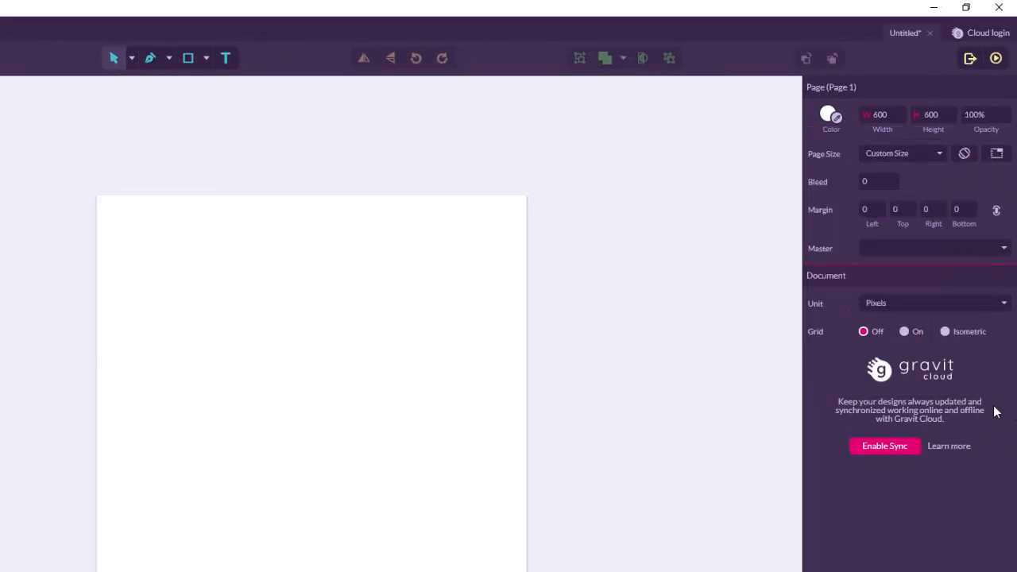
- Turn the page grid on and set it to Isometric (size 20, ±30°)
click(903, 331)
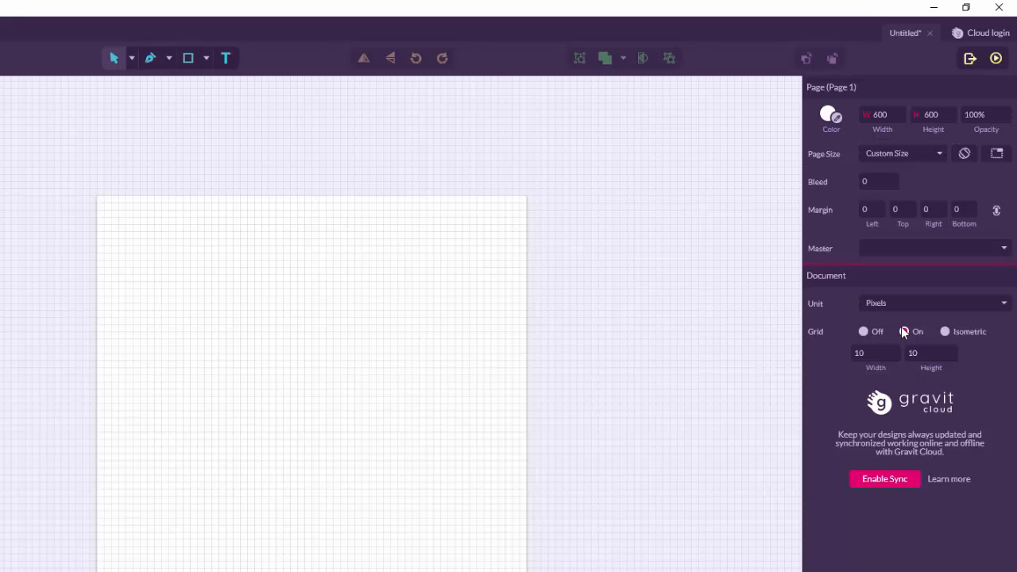
click(905, 332)
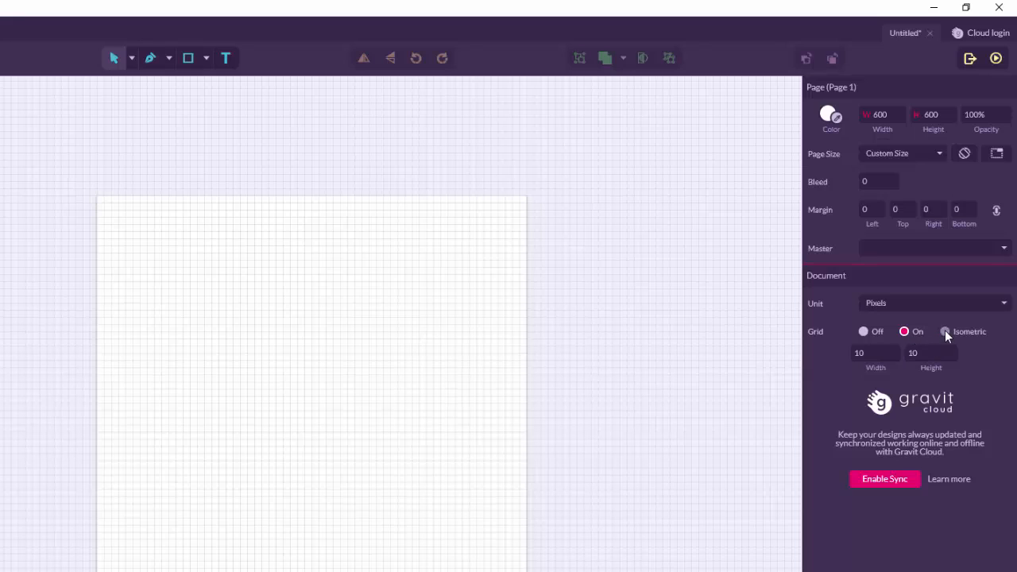
click(945, 331)
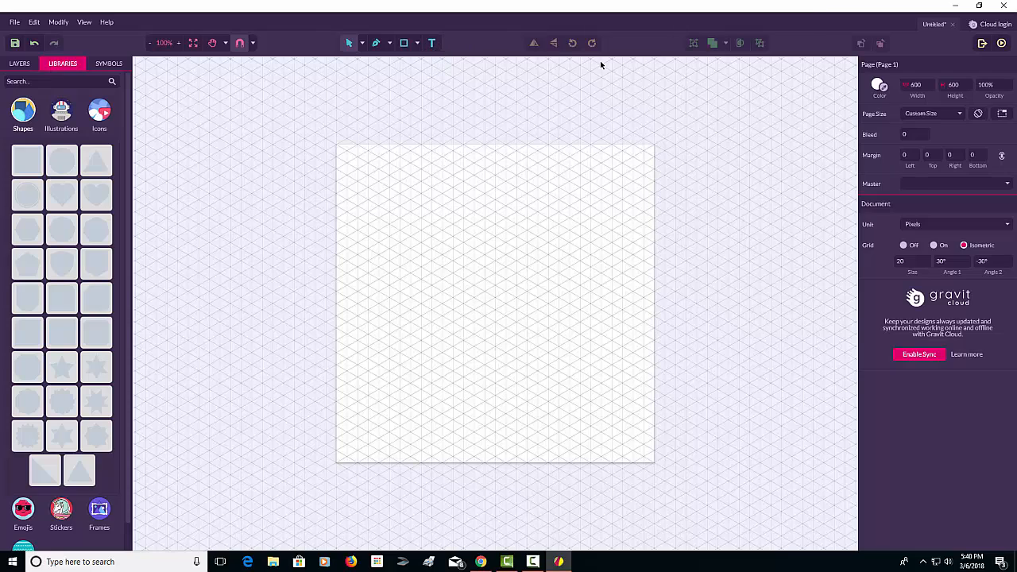
mouse_move(531, 55)
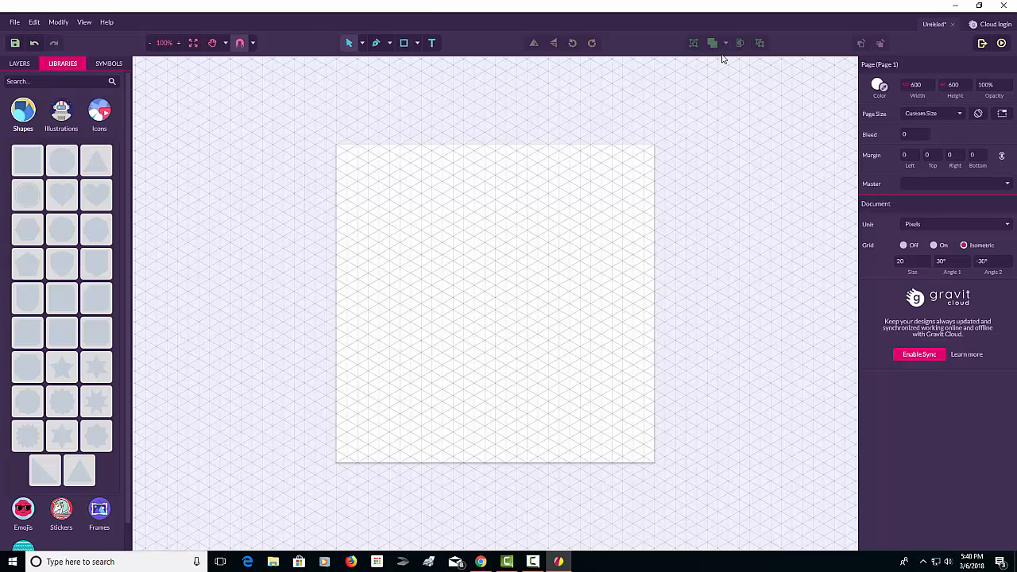
mouse_move(421, 125)
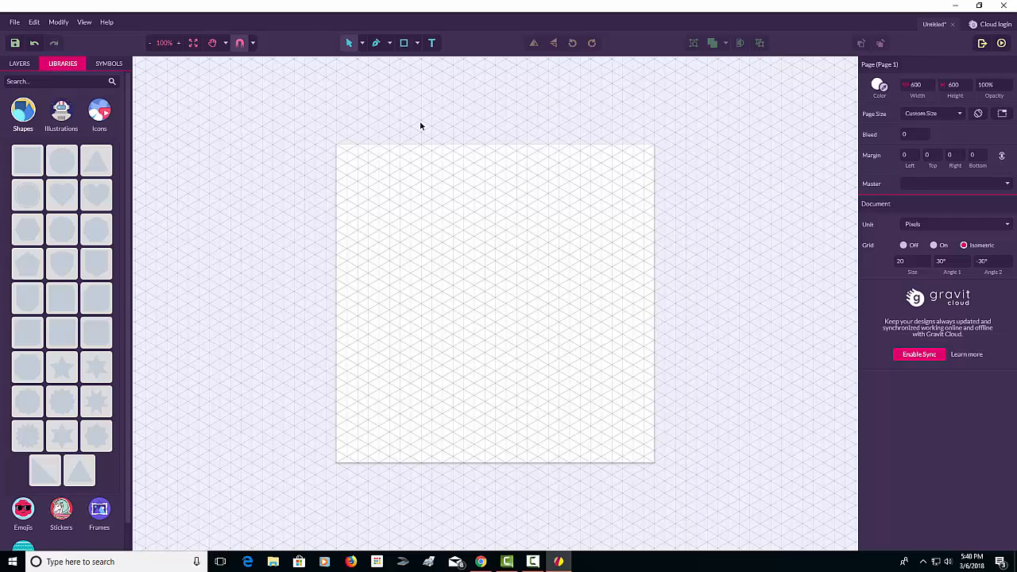
click(14, 21)
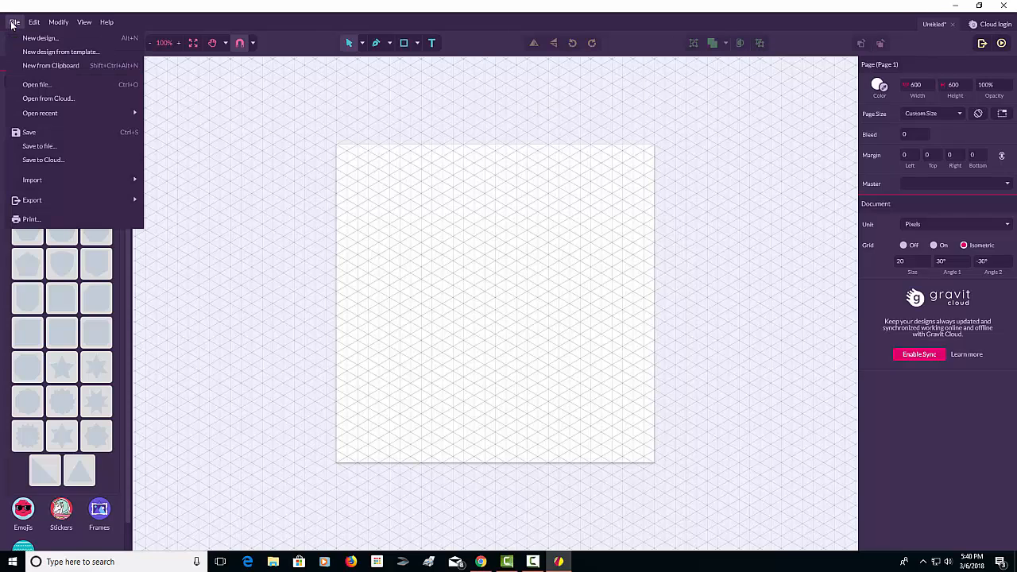
mouse_move(49, 99)
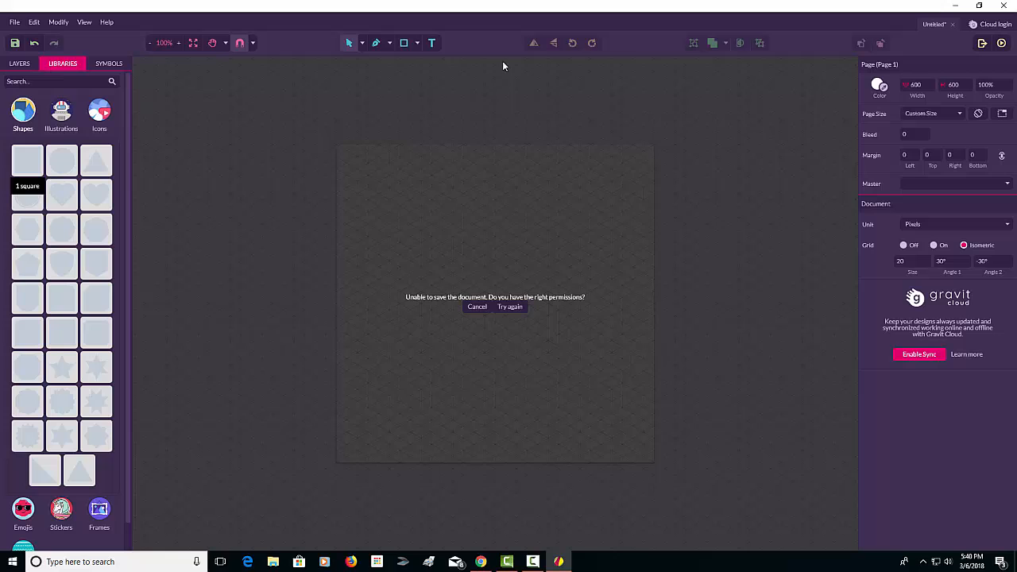
click(477, 308)
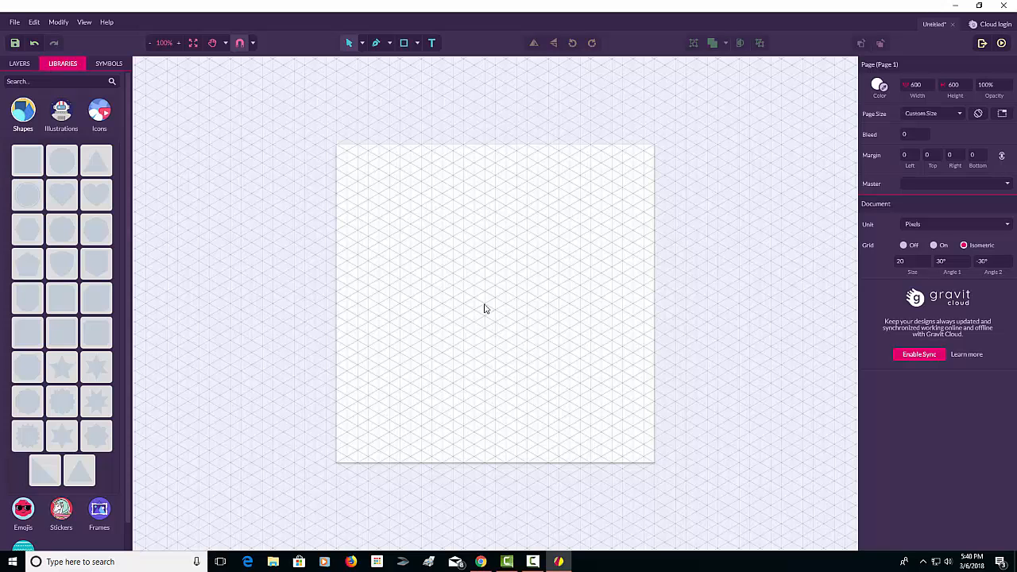
mouse_move(466, 223)
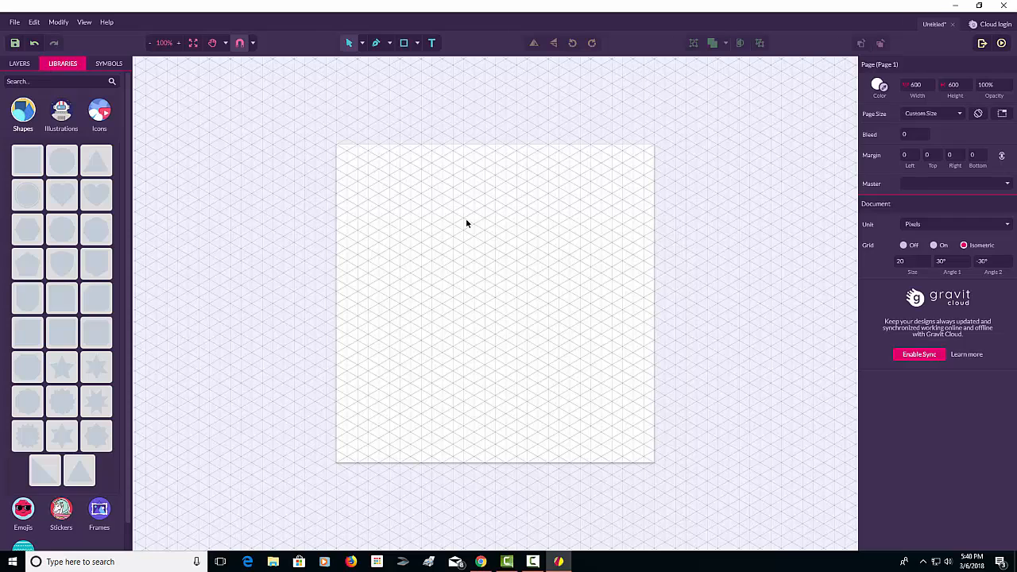